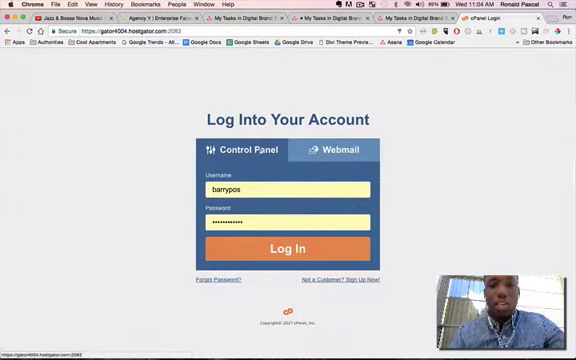
# - Log in to cPanel with the prefilled username and password
pyautogui.click(288, 246)
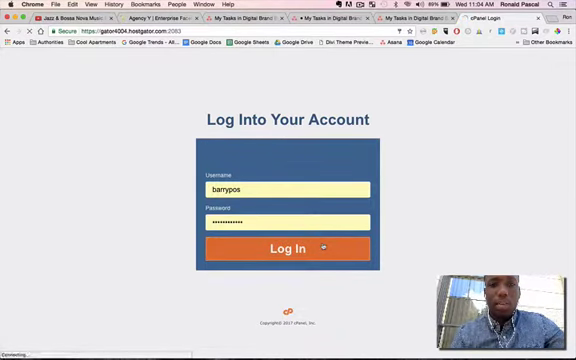
pyautogui.click(280, 244)
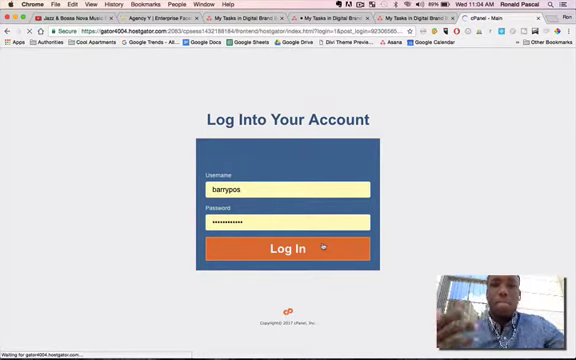
# - Browse down the cPanel dashboard sections to locate the Email Accounts tool
pyautogui.click(288, 244)
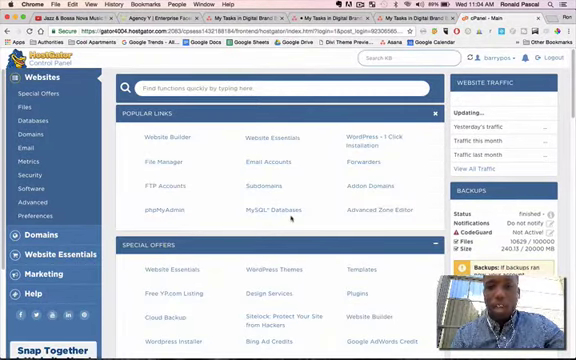
pyautogui.scroll(-3)
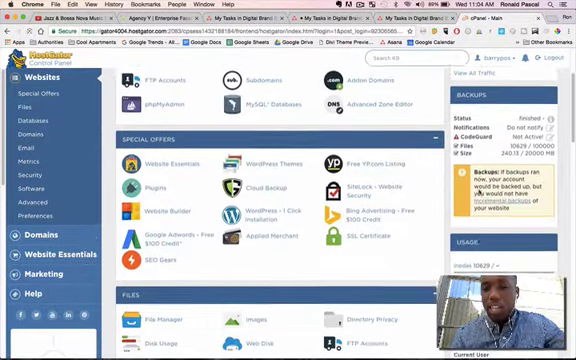
pyautogui.scroll(-3)
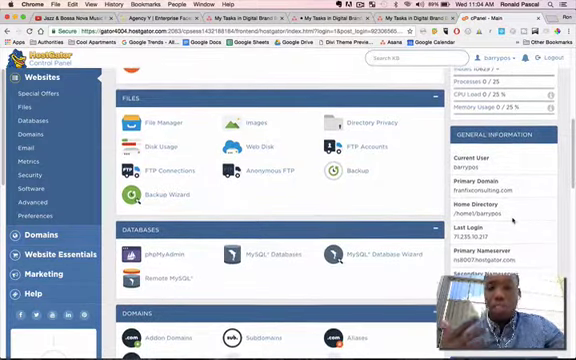
pyautogui.scroll(-3)
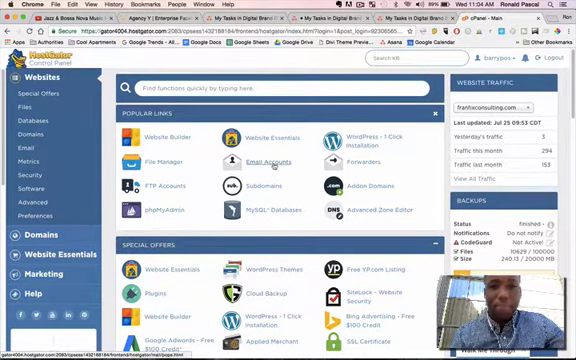
pyautogui.moveTo(276, 164)
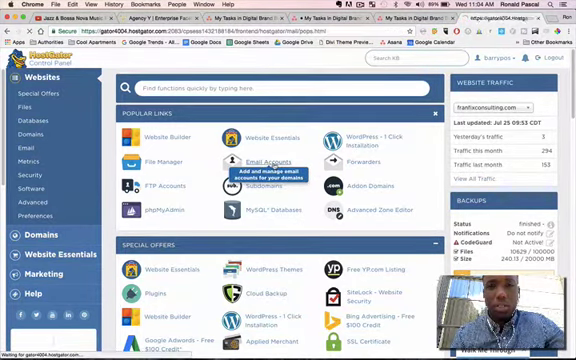
# - In Add Email Account, enter the address name 'ron' under the site's domain with a password
pyautogui.click(264, 160)
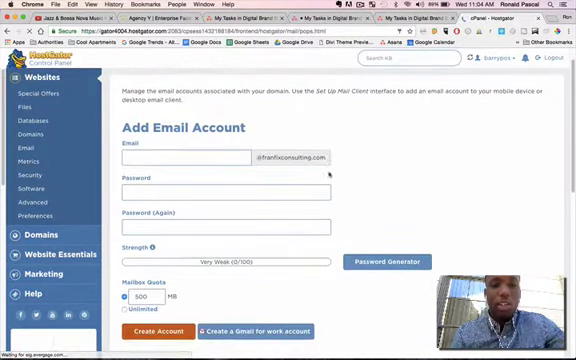
pyautogui.scroll(-3)
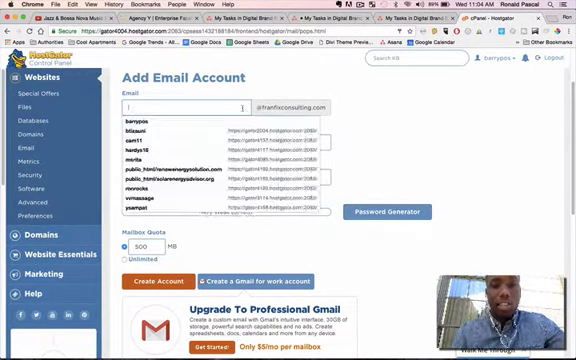
pyautogui.write('ron')
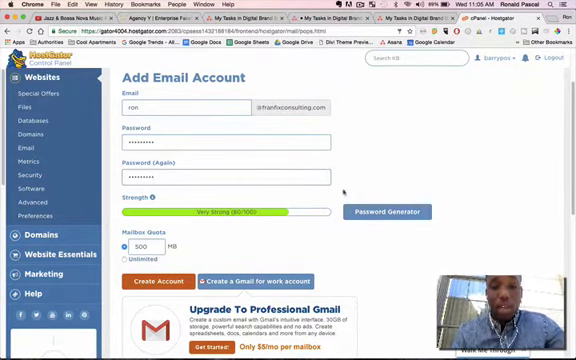
# - Create the ron account and confirm it appears in the Email Accounts list
pyautogui.click(156, 260)
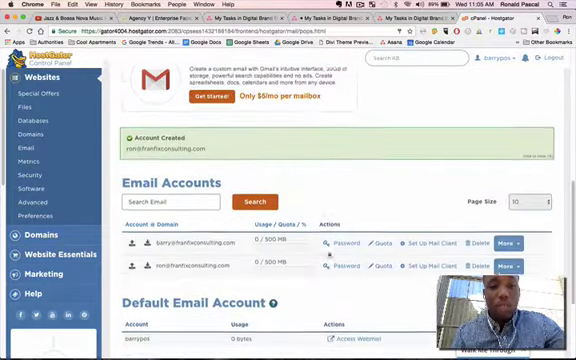
pyautogui.scroll(-3)
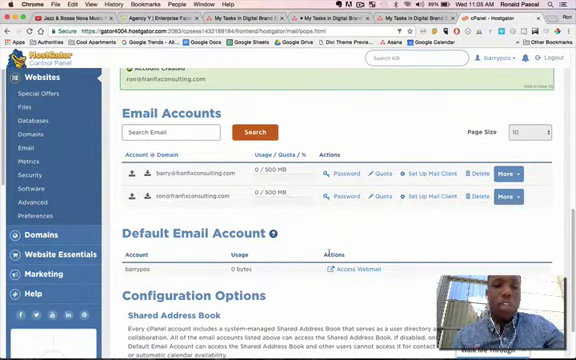
pyautogui.scroll(3)
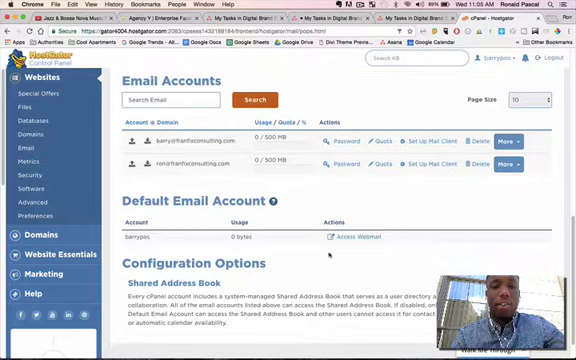